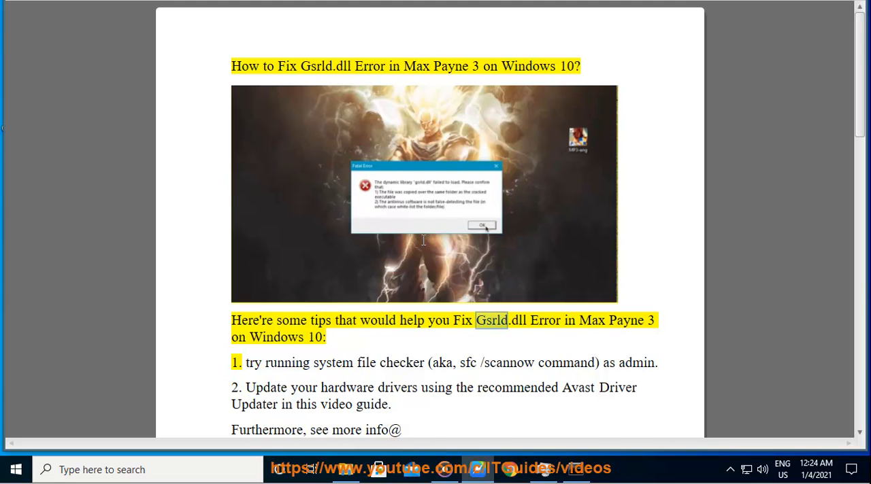
Select a word in the guide's first tip about running a system file scan.
double_click(626, 321)
text(C)
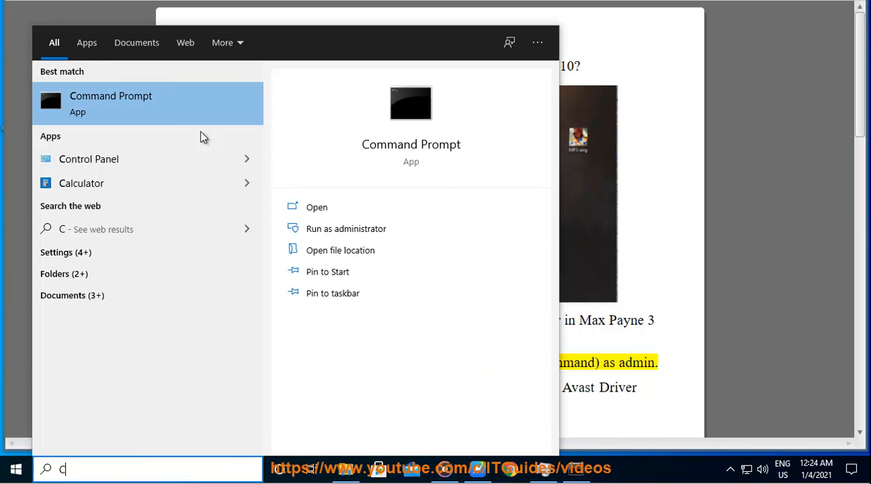
Launch Command Prompt with administrator rights, approving the User Account Control request.
click(345, 229)
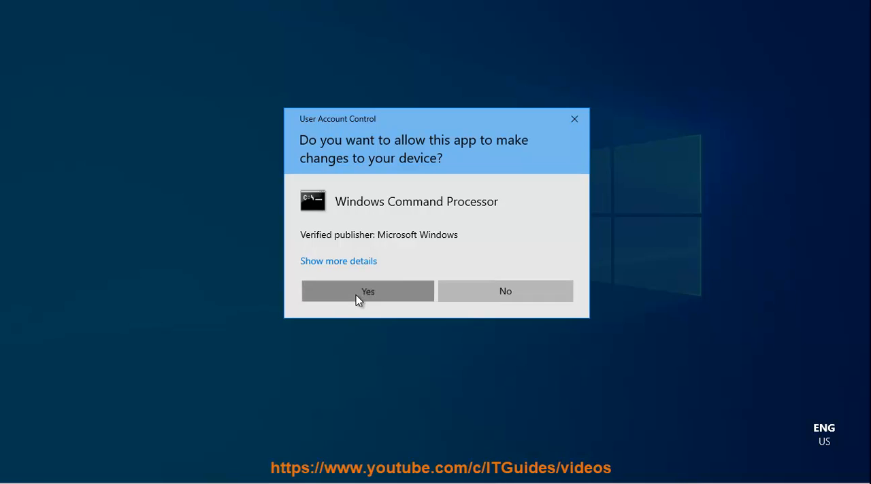
click(368, 291)
text(S)
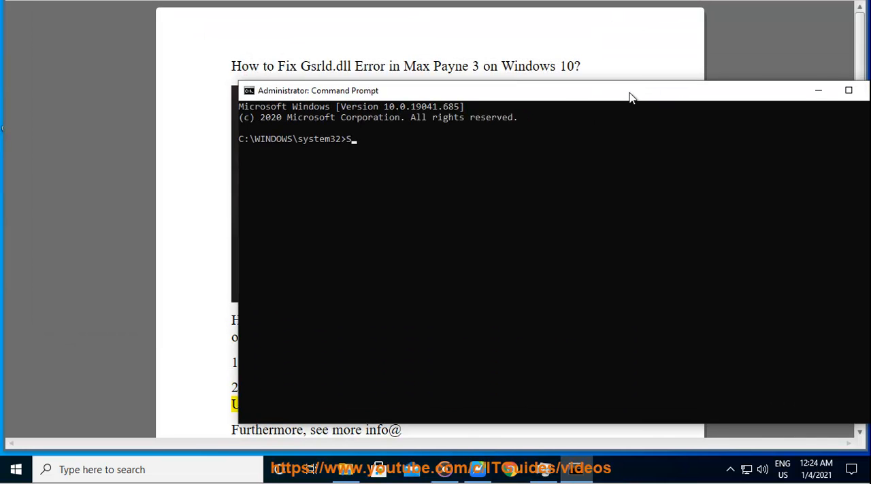
Enter 'SFC /SCANNOW NOW PRESS ENTER...' at the administrator prompt.
text(FC .)
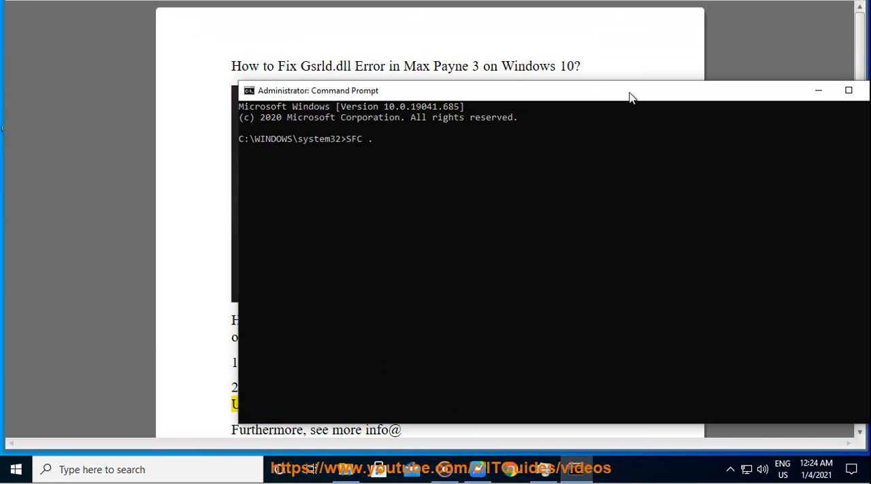
text(/S)
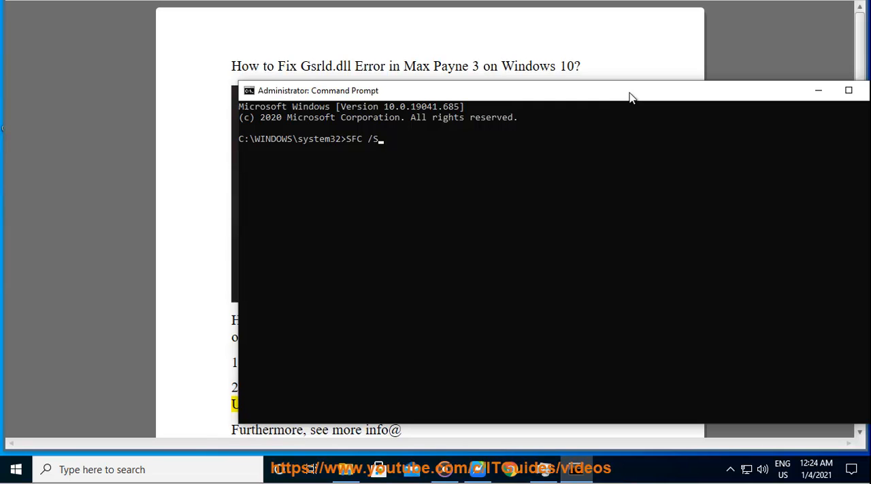
text(CANNOW)
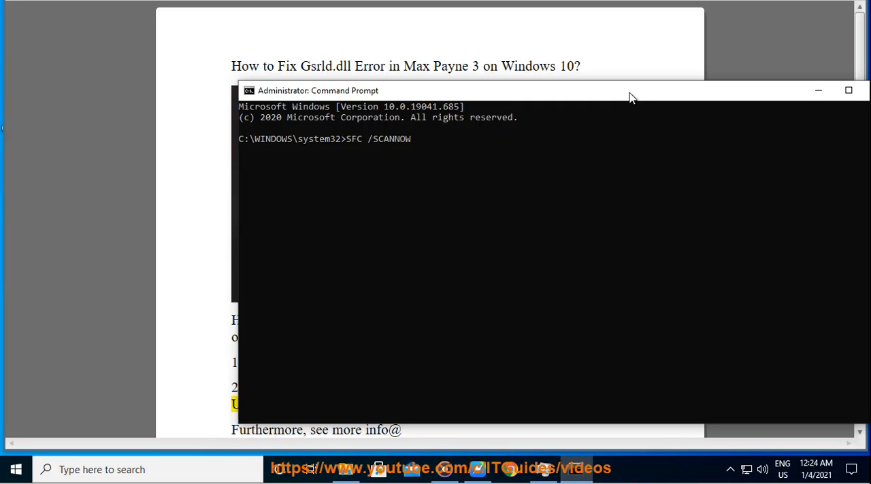
text(NOW PRESS)
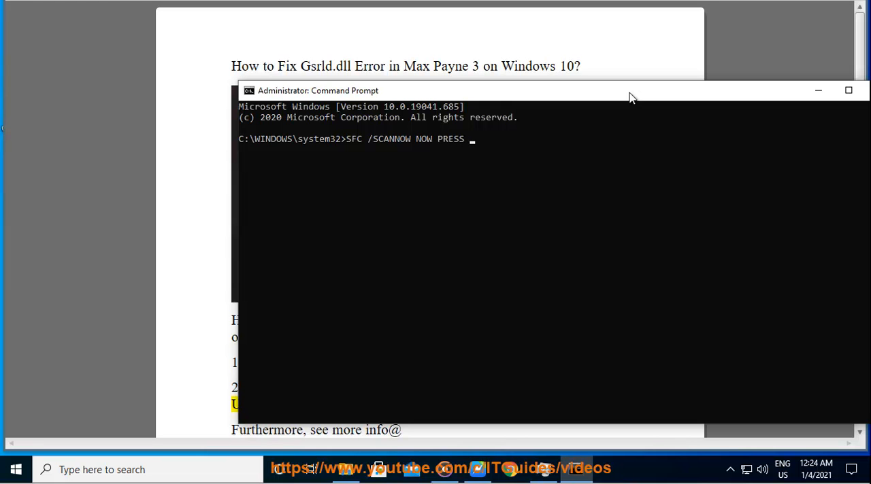
text(ENTER...)
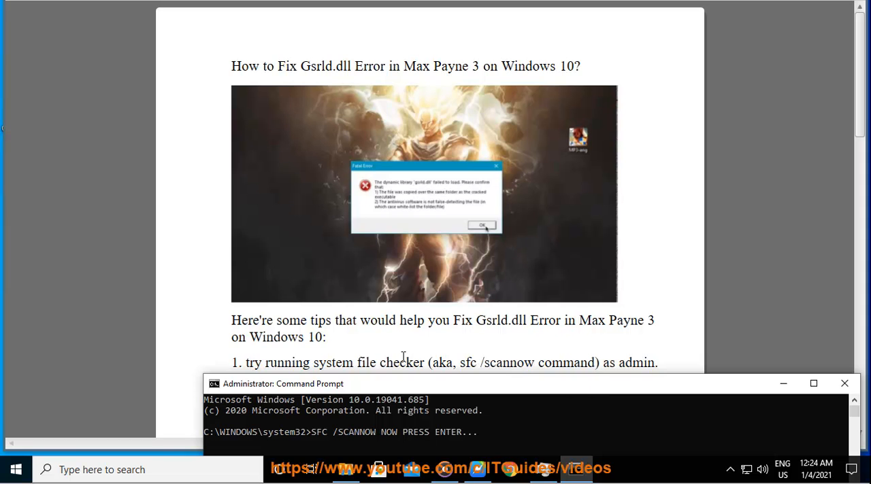
mouse_move(374, 438)
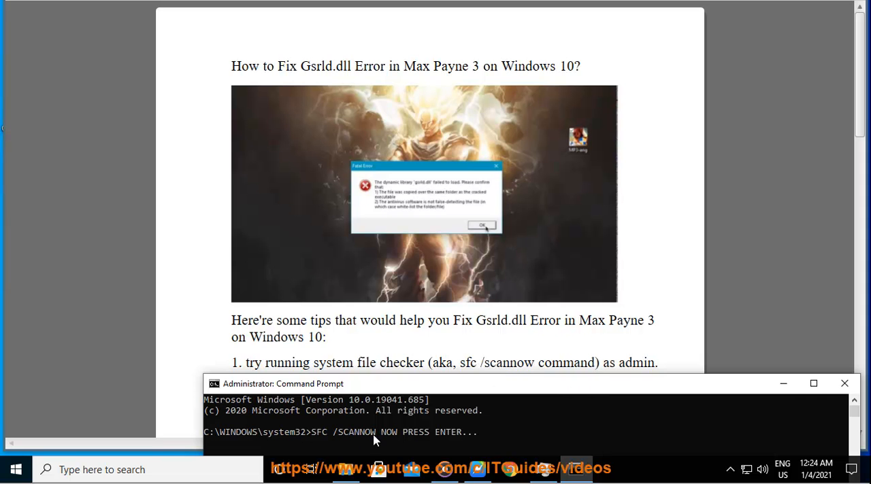
mouse_move(784, 384)
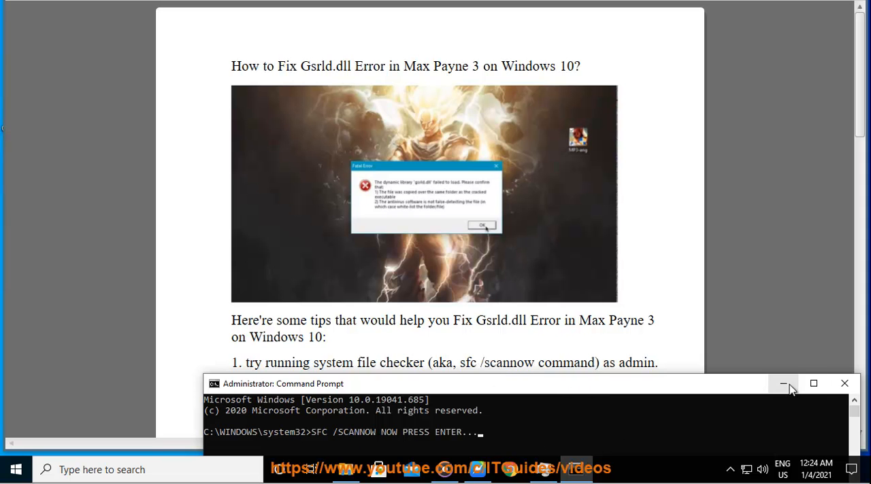
Minimise the command window and read the guide down through tip 2 on updating drivers.
click(784, 384)
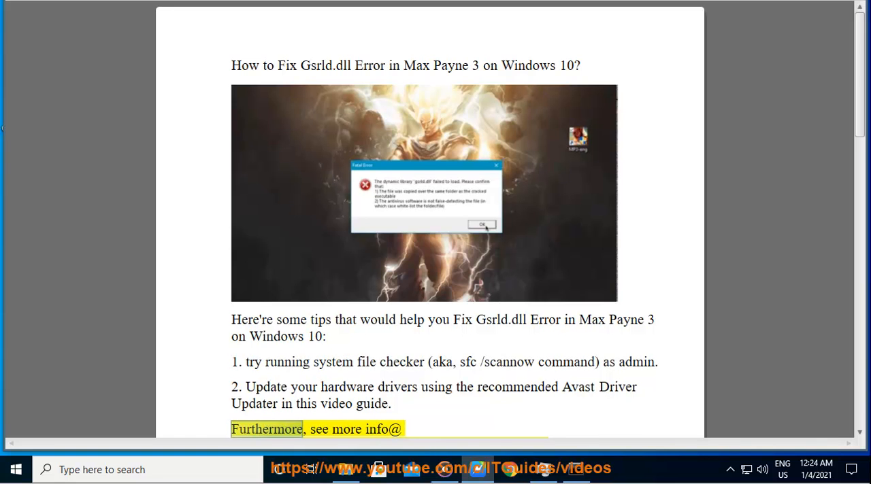
scroll(down, 3)
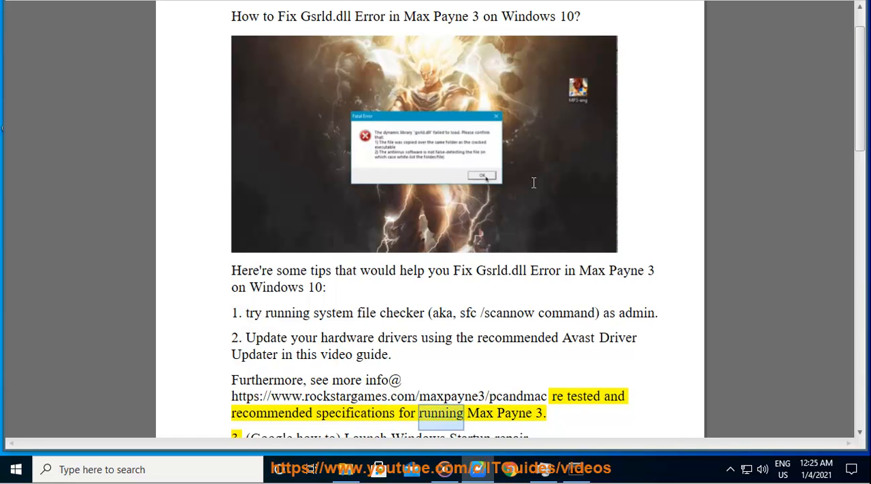
scroll(down, 3)
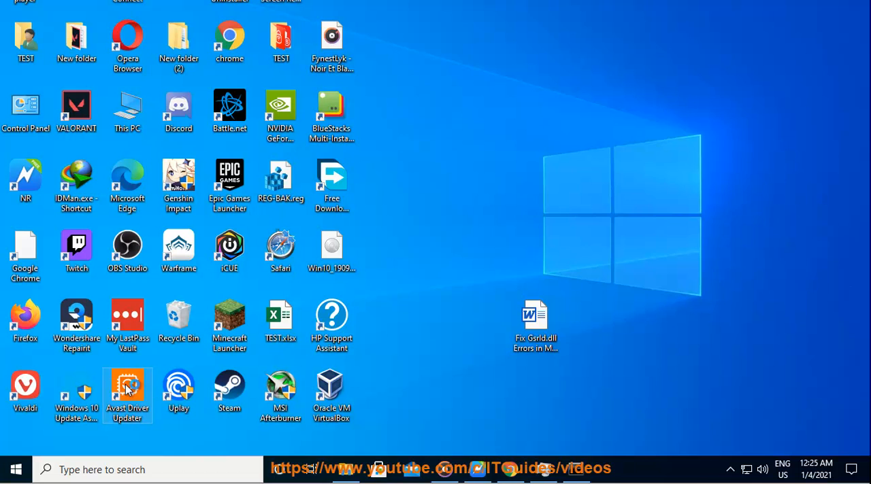
Run Avast Driver Updater, see all 87 scanned drivers updated, and close it.
double_click(128, 388)
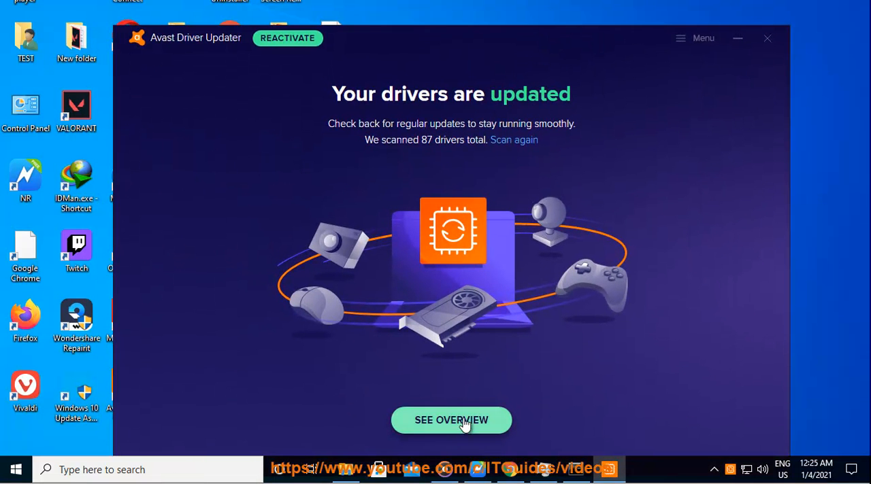
mouse_move(778, 47)
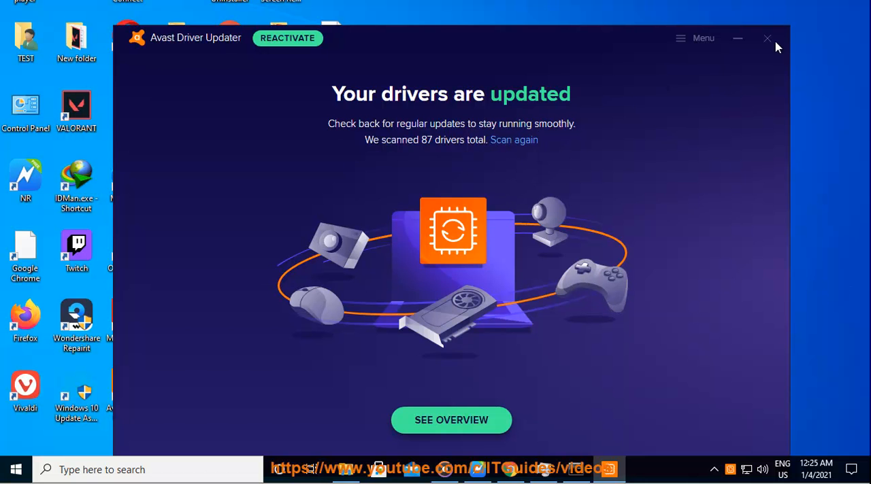
click(768, 38)
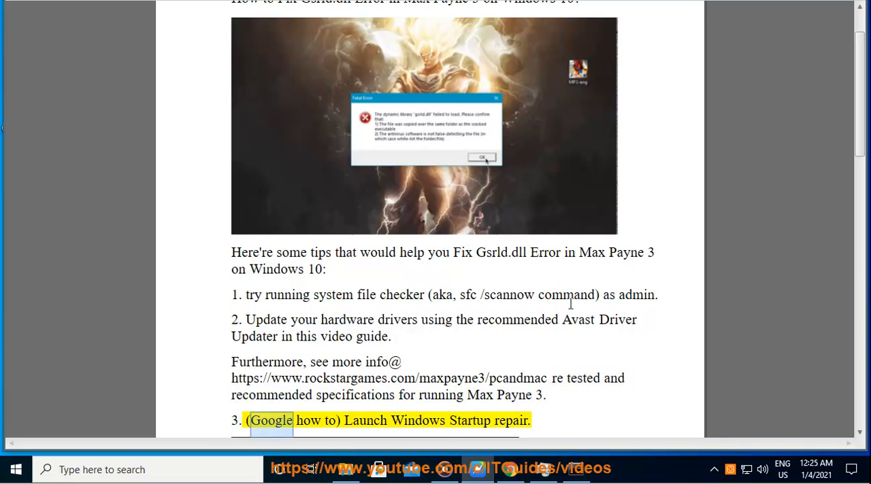
scroll(down, 3)
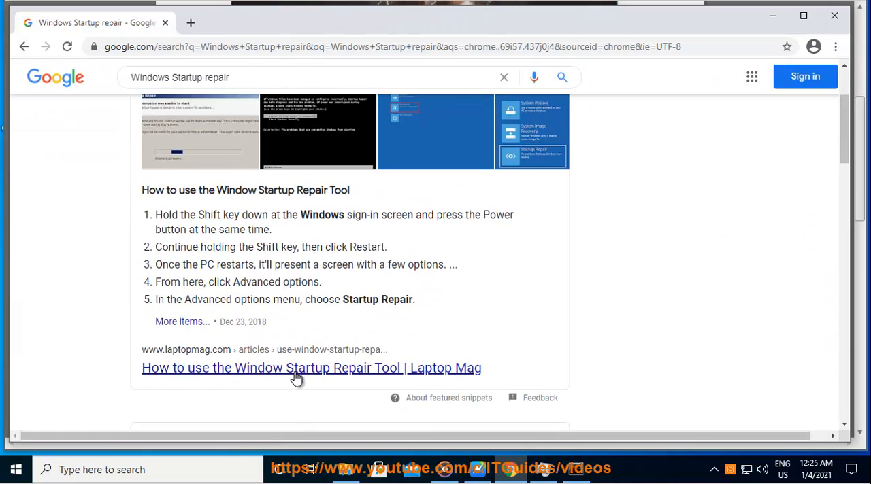
scroll(up, 3)
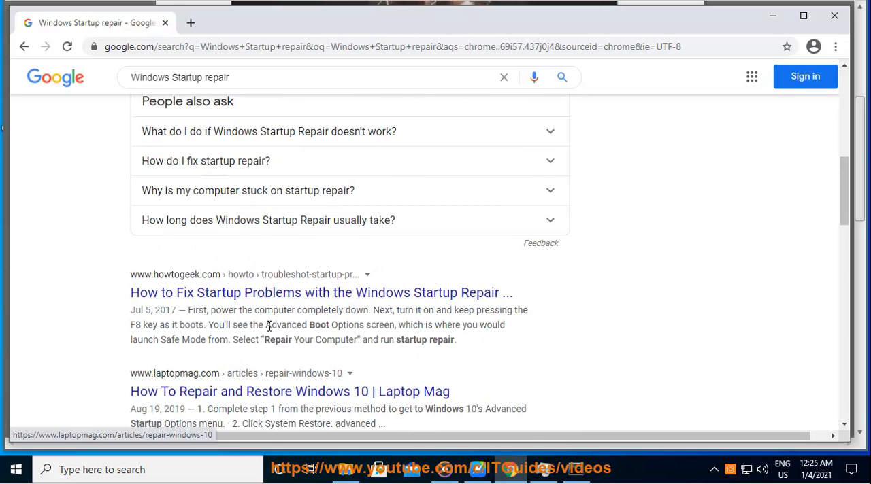
scroll(down, 3)
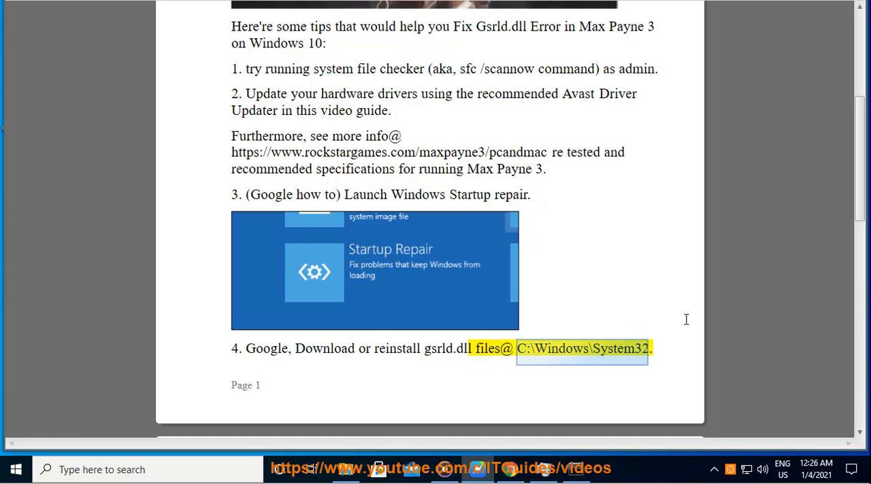
Review tip 4 about gsrld.dll files and bring Plan B, reinstalling Max Payne 3, into view.
scroll(down, 3)
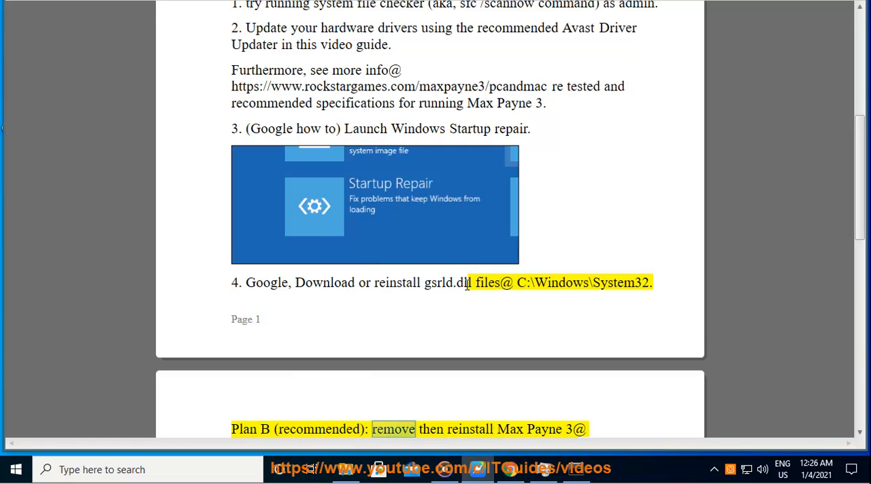
right_click(446, 281)
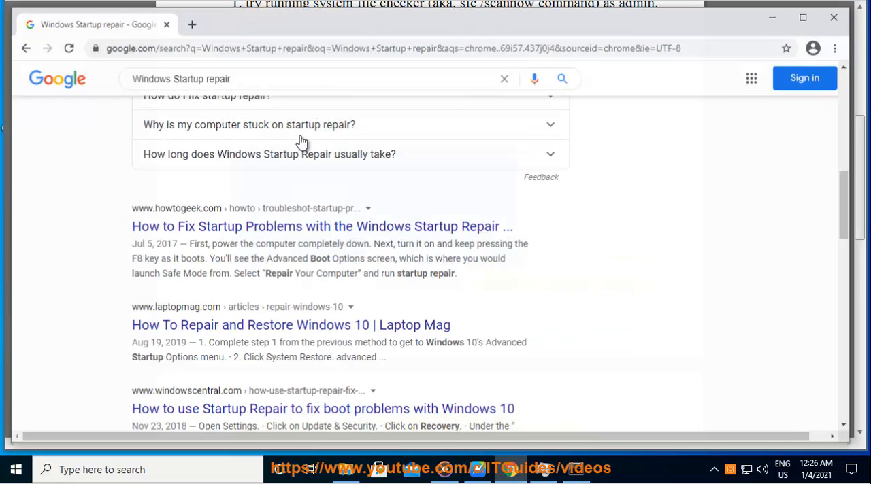
Search Google for 'gsrld.dll download' and browse the DLL download results.
text(gsrld.dll)
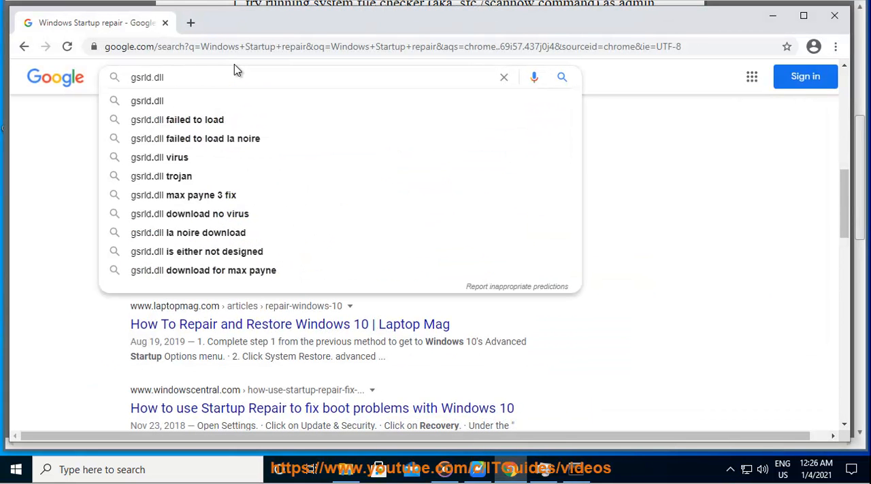
text(D)
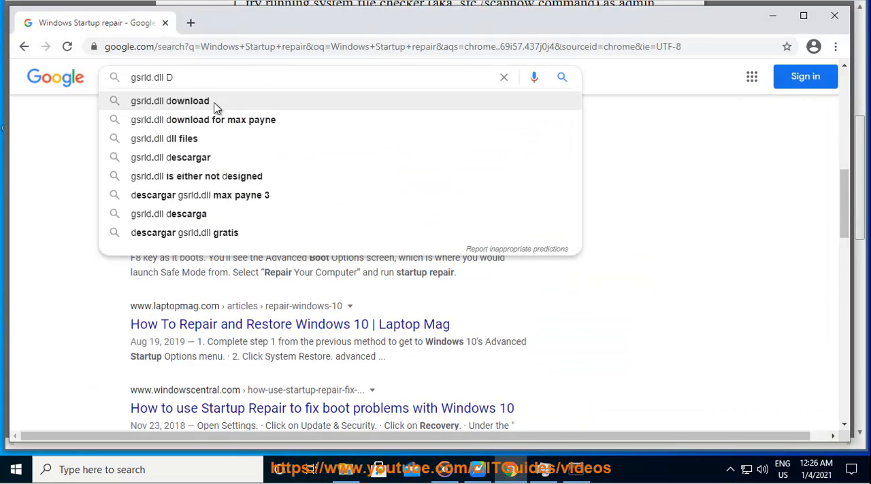
click(169, 100)
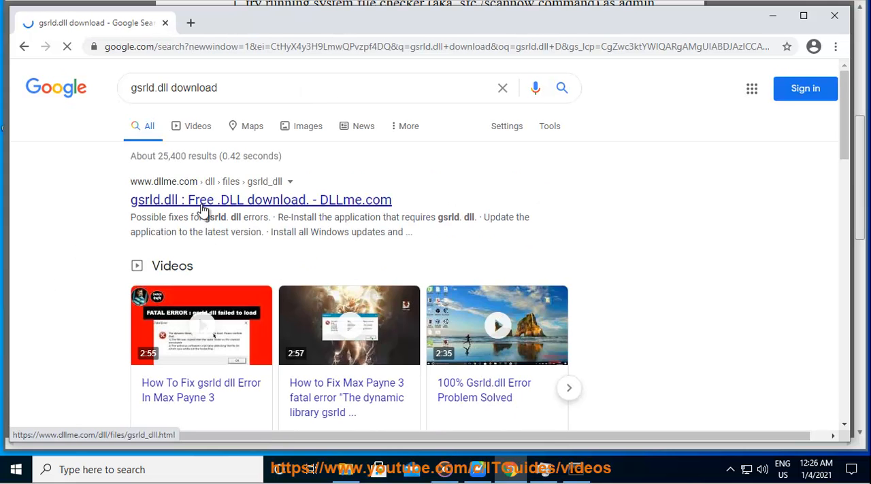
scroll(down, 3)
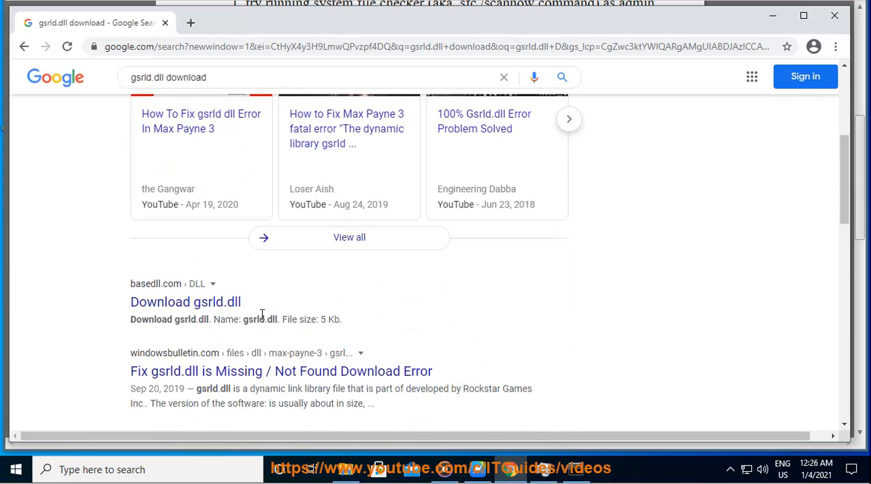
scroll(down, 3)
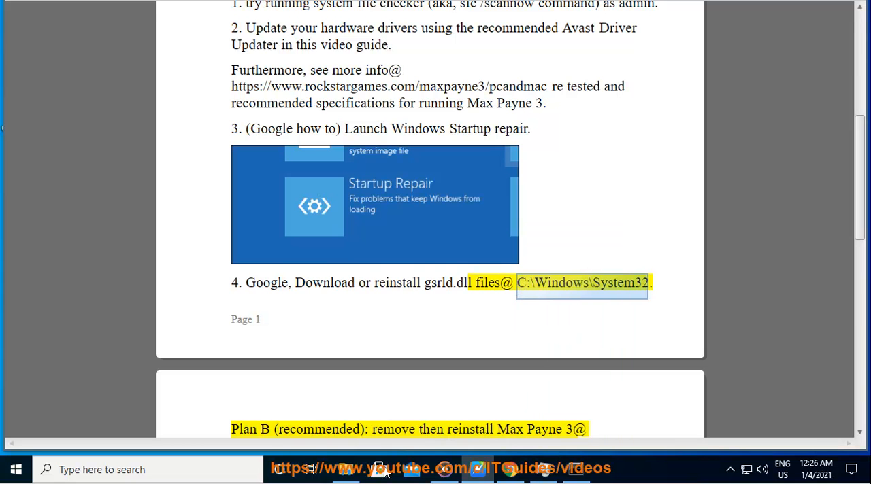
Browse the System32 folder where gsrld.dll files belong.
click(379, 469)
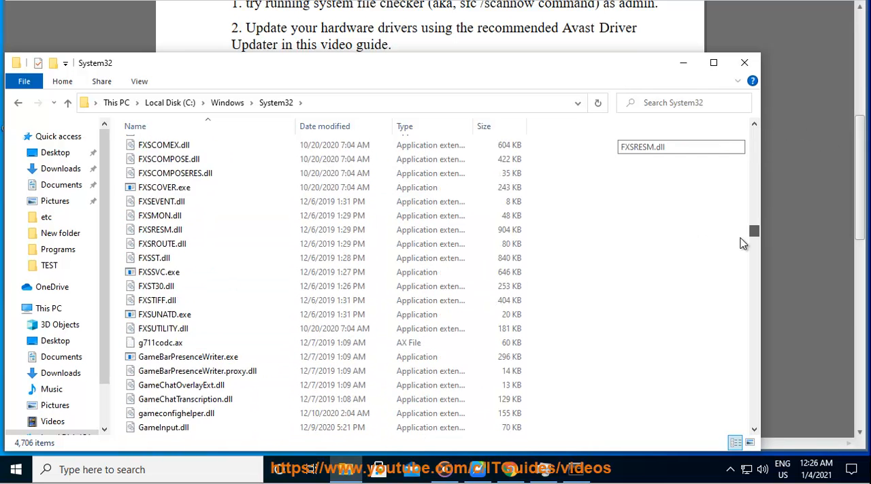
click(164, 233)
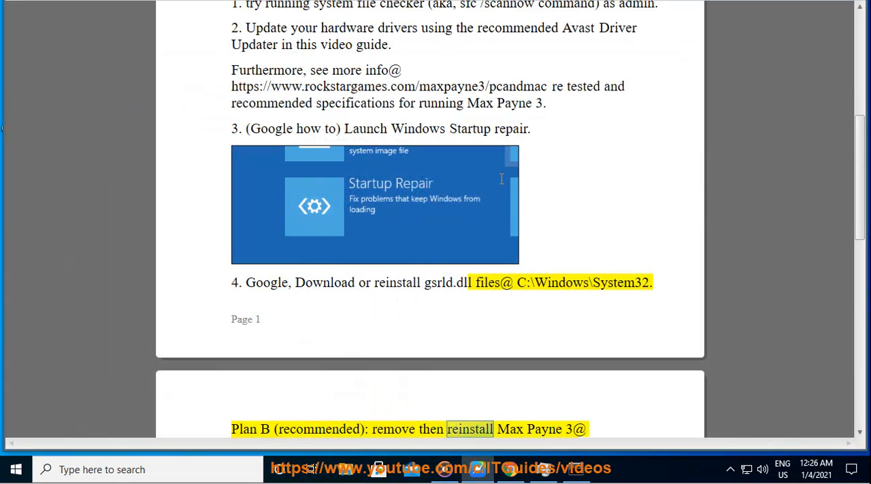
scroll(down, 3)
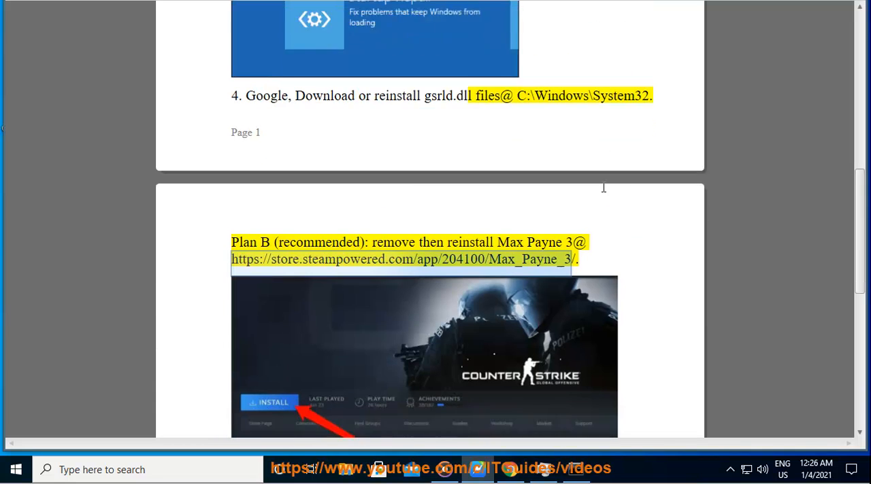
scroll(down, 3)
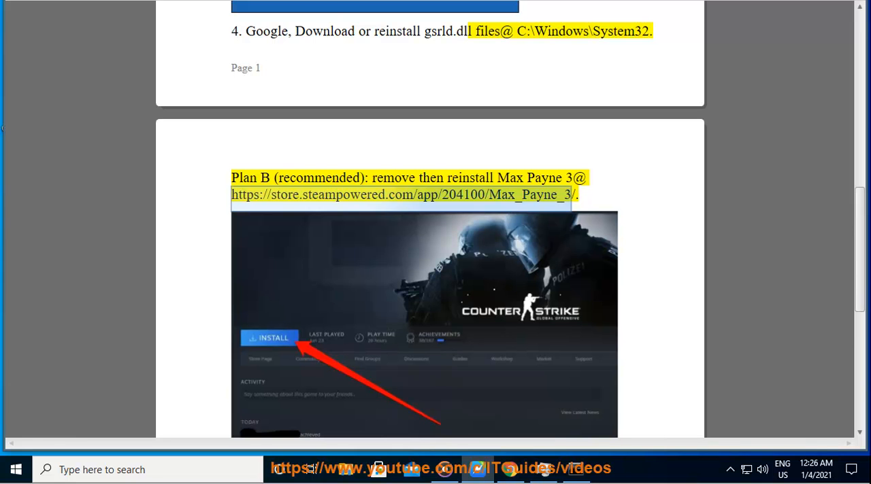
scroll(down, 3)
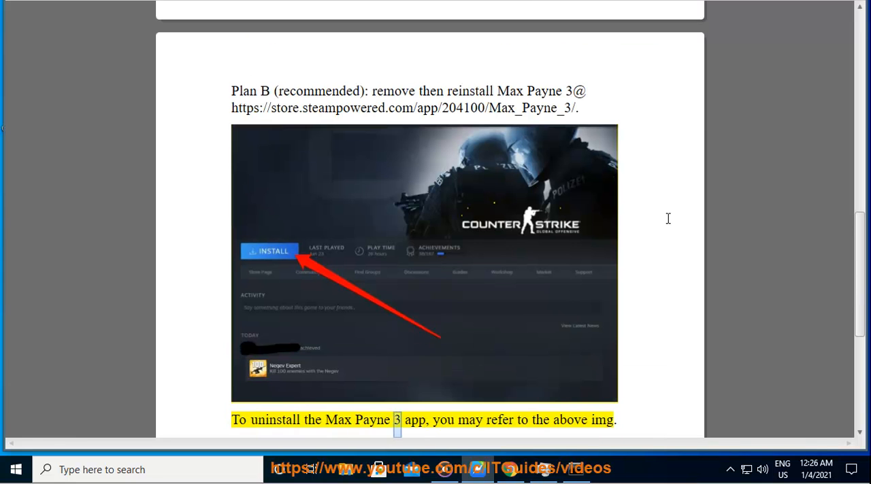
scroll(up, 3)
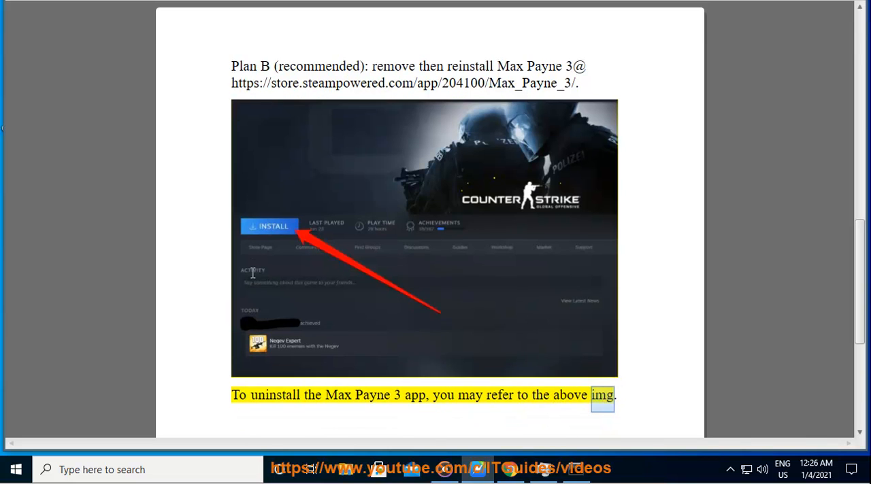